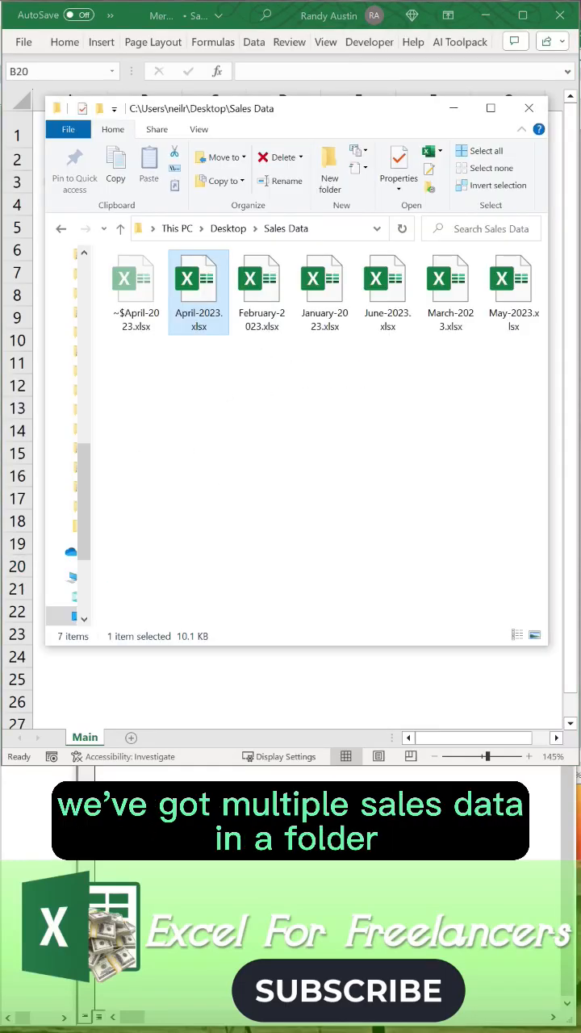
Step: Open the Desktop\Sales Data folder to review the monthly 2023 sales workbooks
{"action": "double_click", "coordinate": [198, 279]}
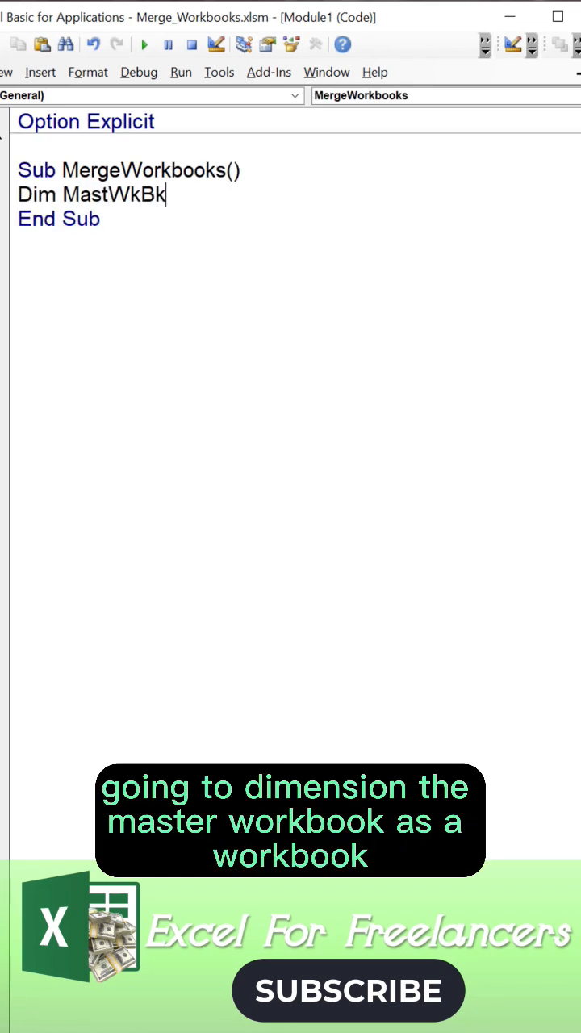
Step: Declare MastWkBk, SourceWkBk, SourcePath and FileName, and set ThisWorkbook and the Sales Data path
{"action": "type", "text": "as Workbook,SourceWkBk As Workbook"}
{"action": "type", "text": "Dim SourcePath a"}
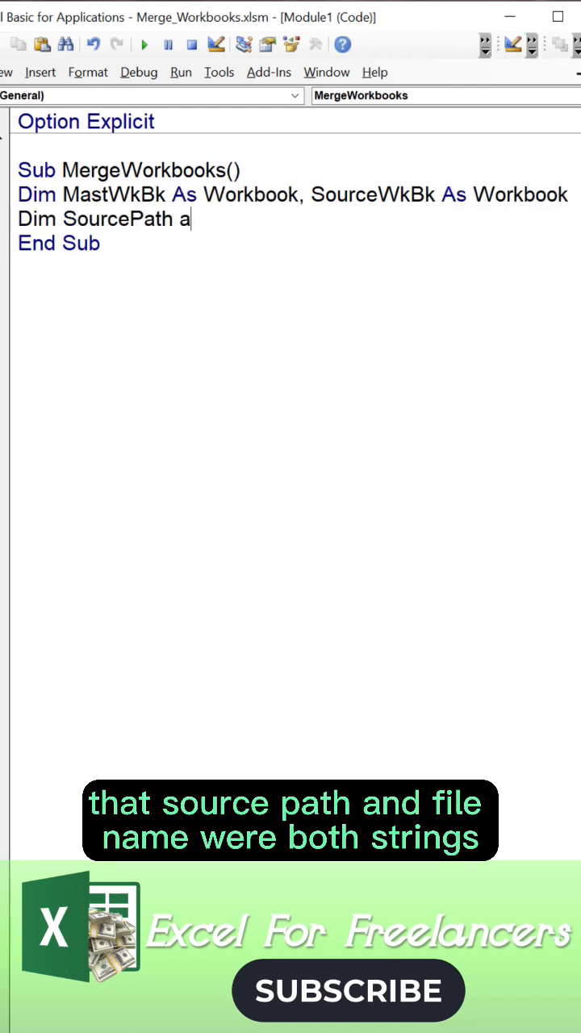
{"action": "type", "text": "s String, FileName As String"}
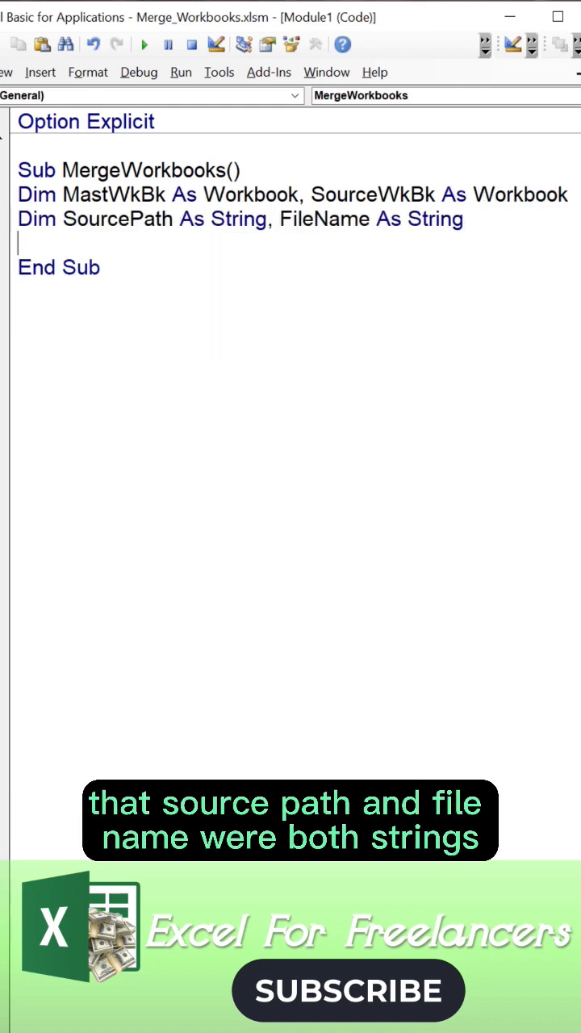
{"action": "type", "text": "Set MastWkBk = ThisWork"}
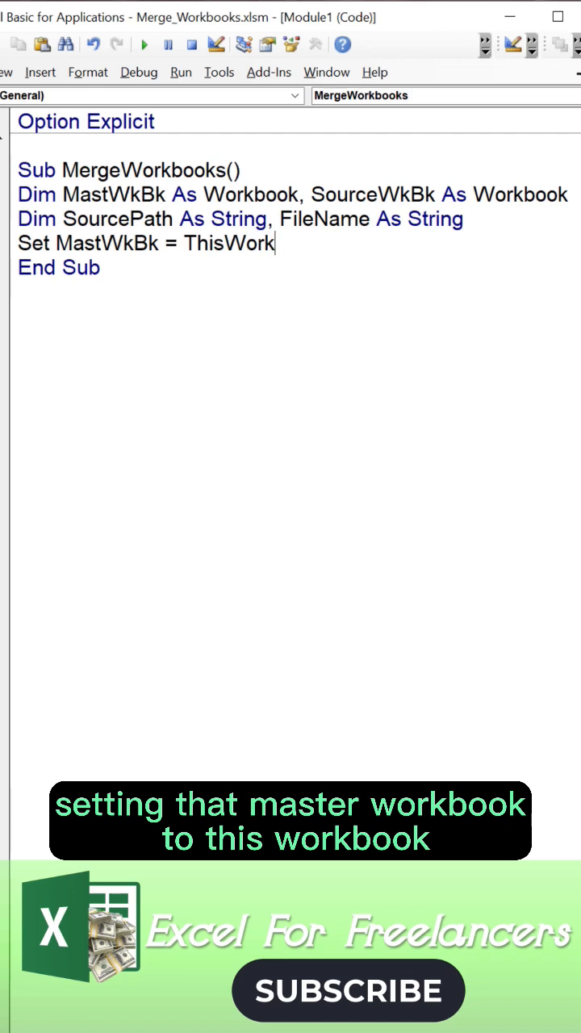
{"action": "type", "text": "book"}
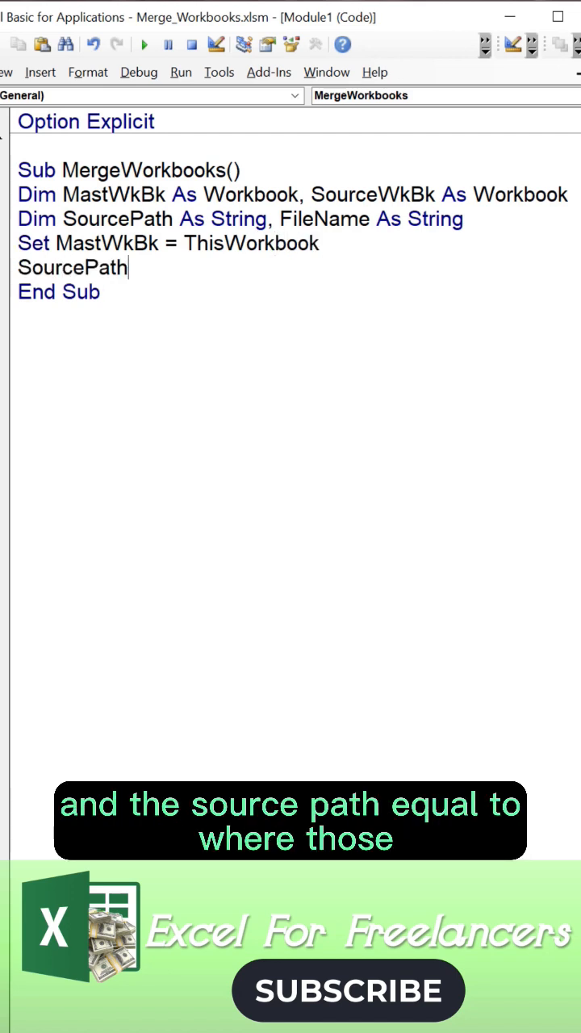
{"action": "type", "text": "= \"C:\\Users\\neilr\\Desktop\\Sales Data\\\""}
{"action": "type", "text": "Do"}
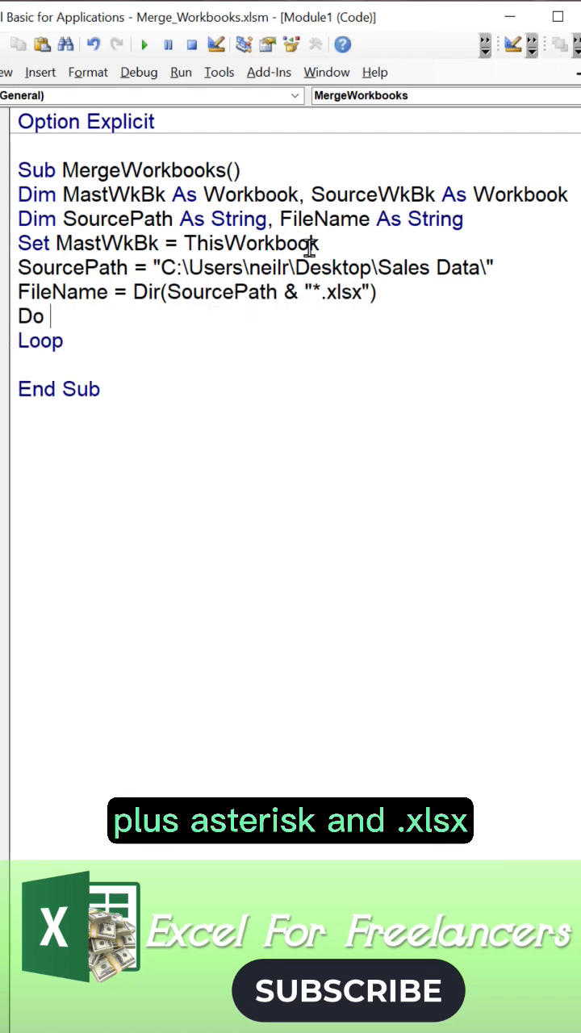
Step: In the Do While FileName <> "" loop, open each file, copy sheets after the last, close unsaved
{"action": "type", "text": "While FileName <> \""}
{"action": "type", "text": "Set SourceWkBk = Workbooks.Open("}
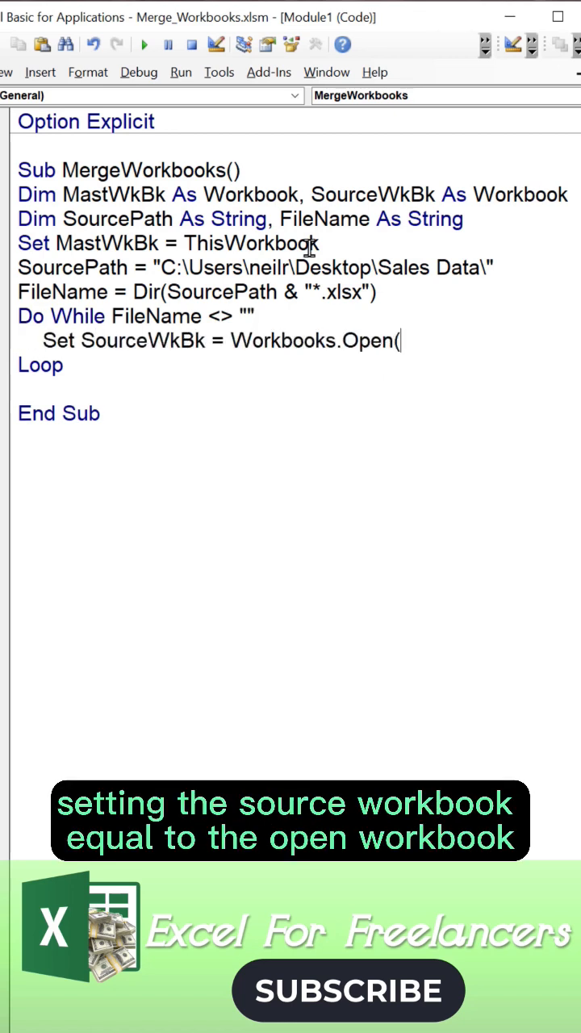
{"action": "type", "text": "SourcePath & FileName)"}
{"action": "type", "text": "SourceWkBk.Sheets.Copy After:=MastWkBk.Sheets ("}
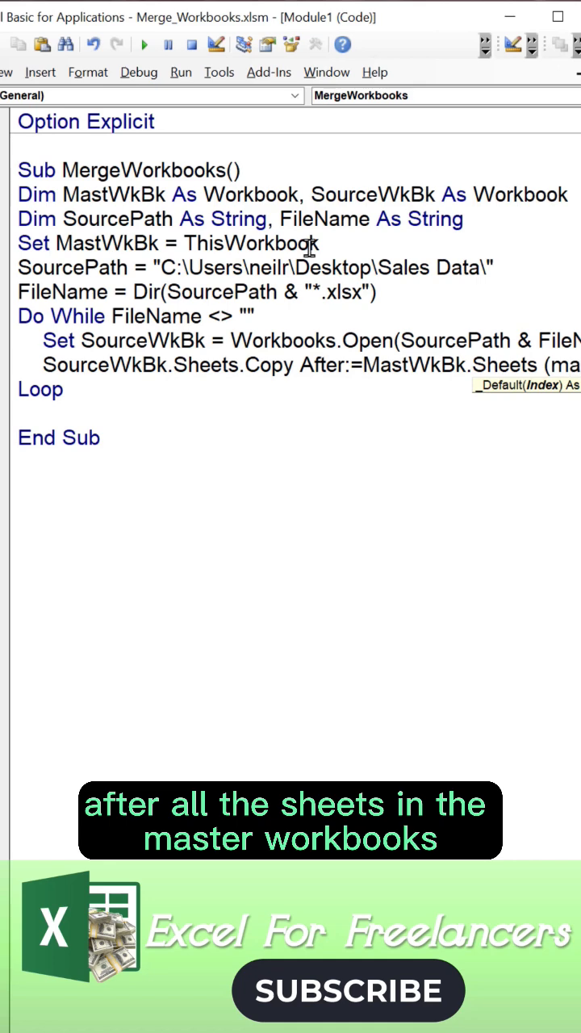
{"action": "type", "text": "mastWkBk.Sheets.count"}
{"action": "type", "text": "SourceWkB"}
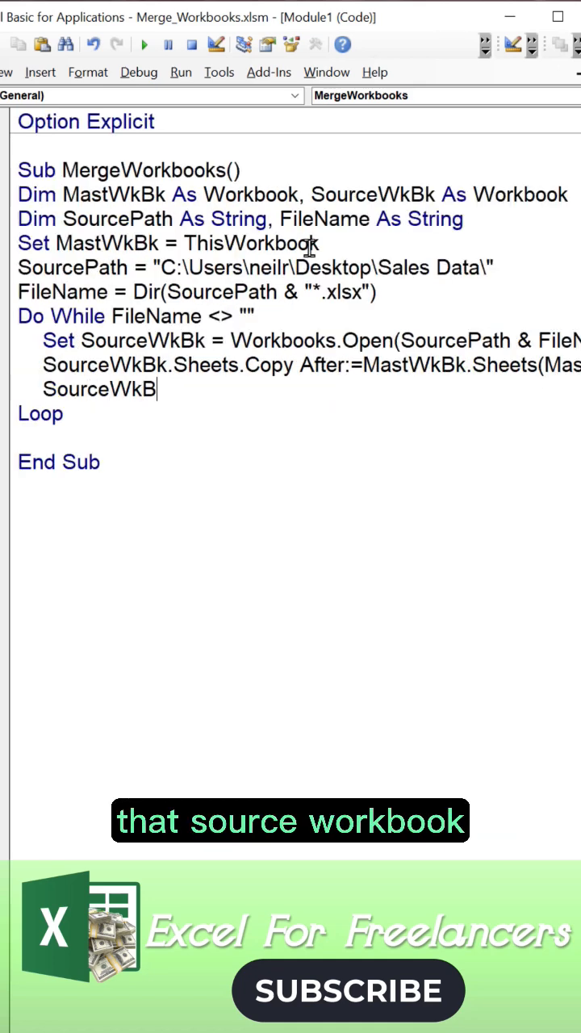
{"action": "type", "text": ".Close saveChanges:"}
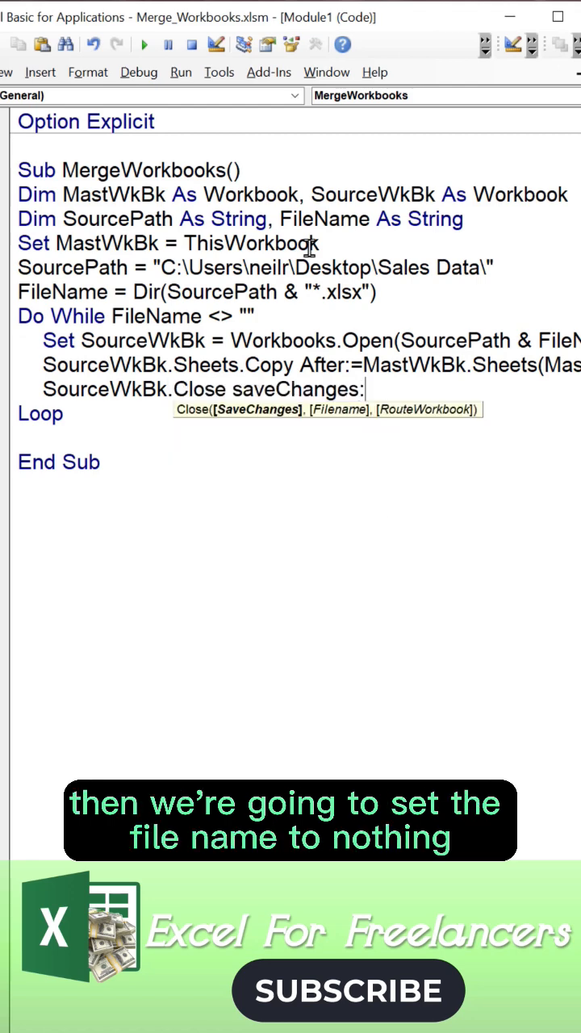
{"action": "type", "text": "=False"}
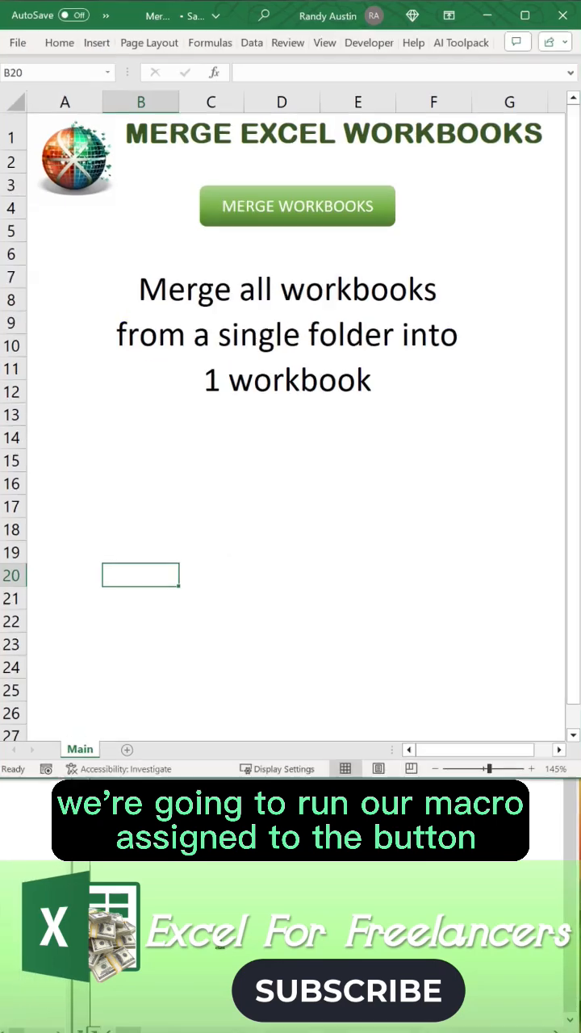
Step: Assign MergeWorkbooks to the MERGE WORKBOOKS shape and click it to run
{"action": "right_click", "coordinate": [296, 206]}
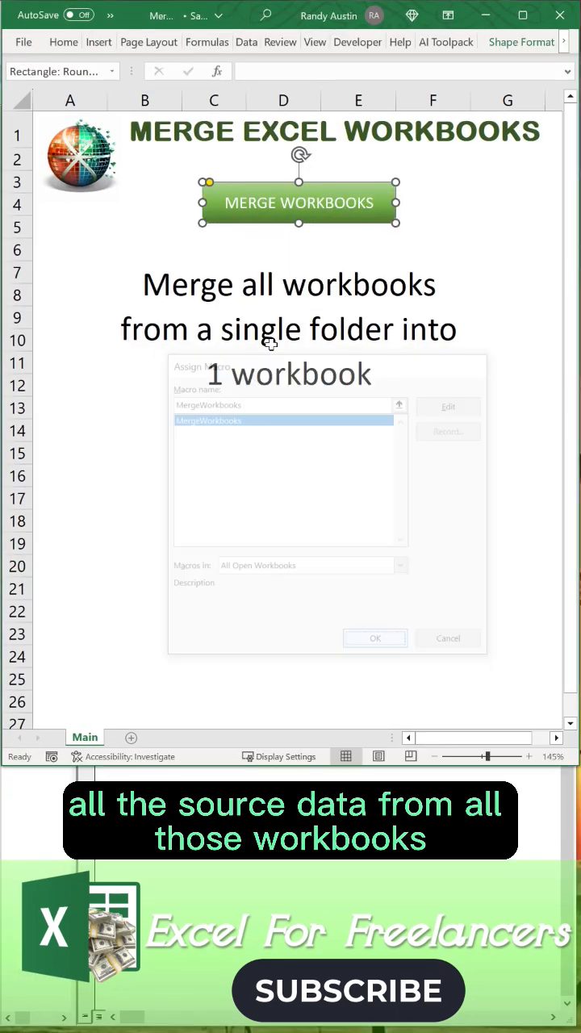
{"action": "left_click", "coordinate": [375, 638]}
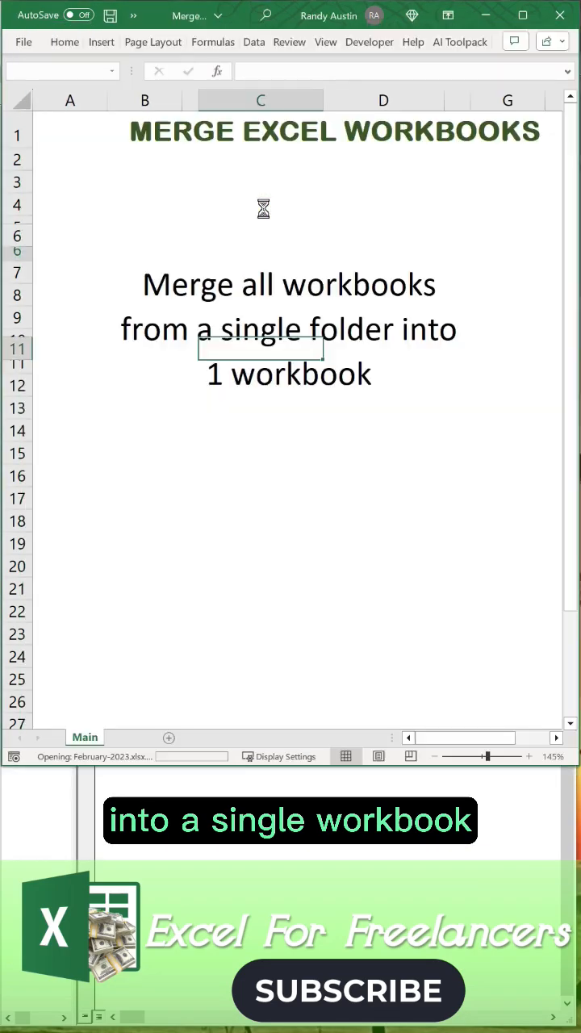